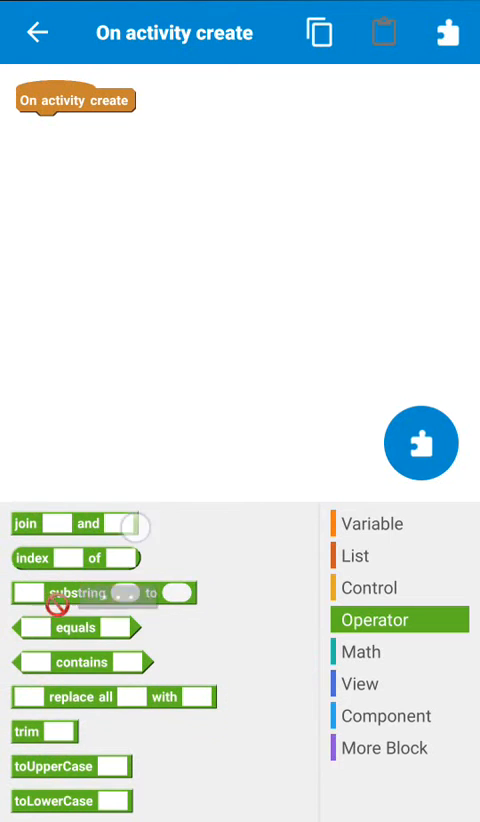
# Drop a trim operator block into On activity create and return to the event list
pyautogui.moveTo(44, 732); pyautogui.dragTo(140, 224)
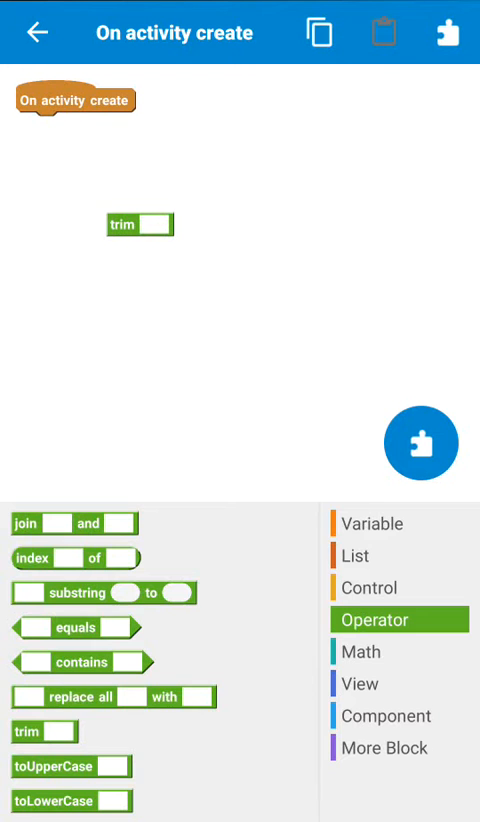
pyautogui.click(40, 32)
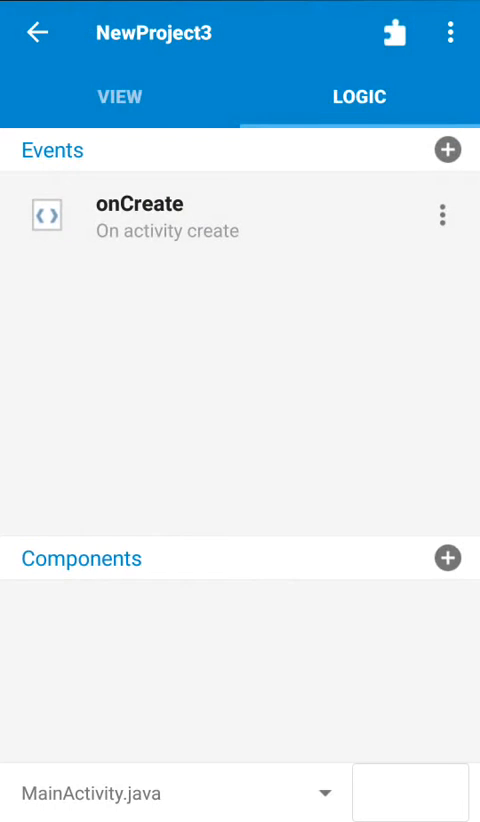
# Add a button4 onClick event and place an edittext8 getText block in it
pyautogui.click(120, 96)
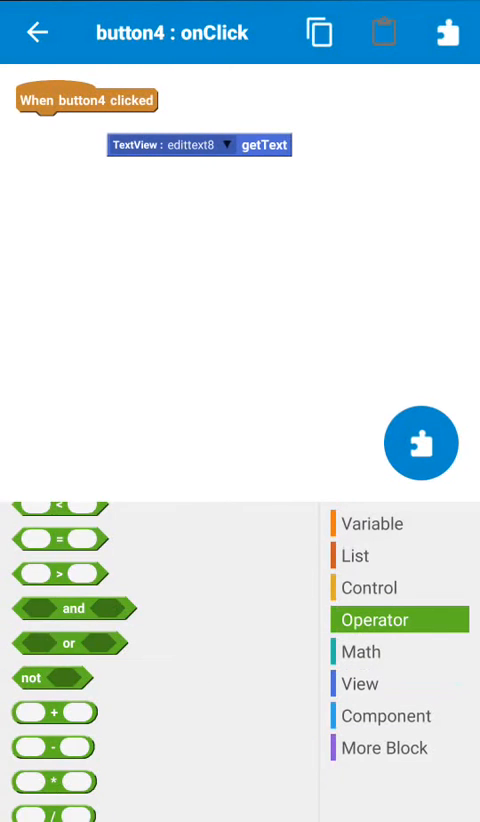
# Nest the edittext8 getText block inside a trim block from the Operator palette
pyautogui.scroll(-3)
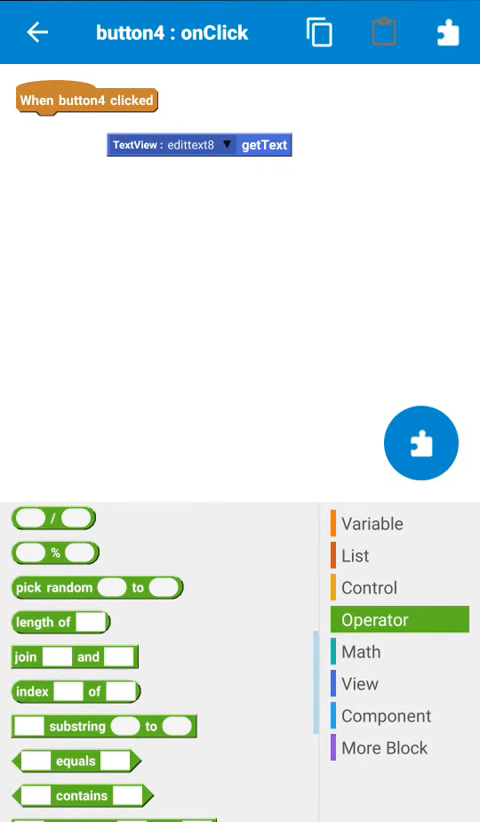
pyautogui.scroll(-3)
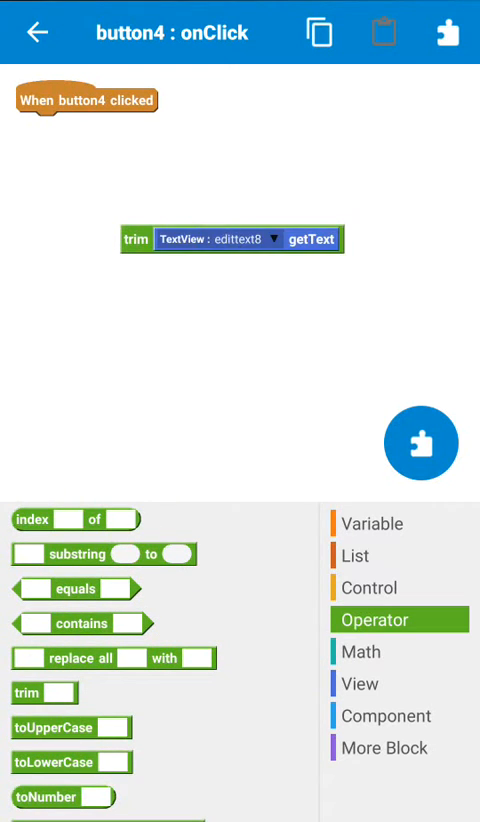
pyautogui.click(360, 684)
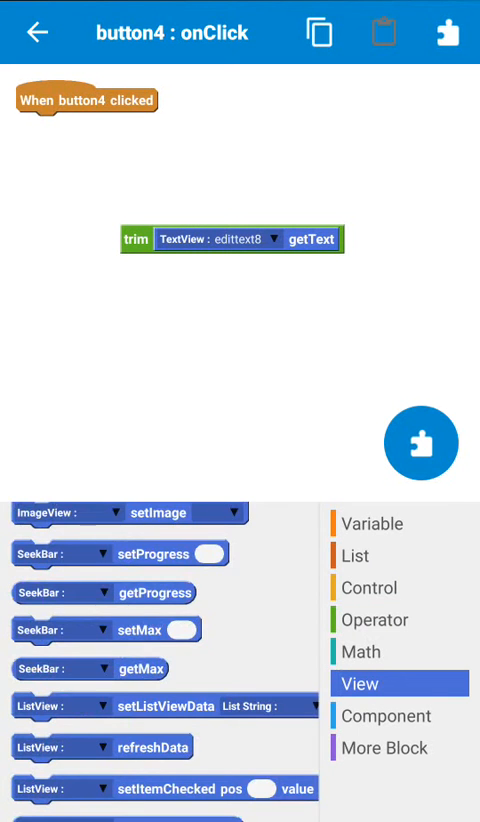
# Attach edittext9 setText with the trim block under button4 clicked, then install and launch Block tutorial
pyautogui.scroll(-3)
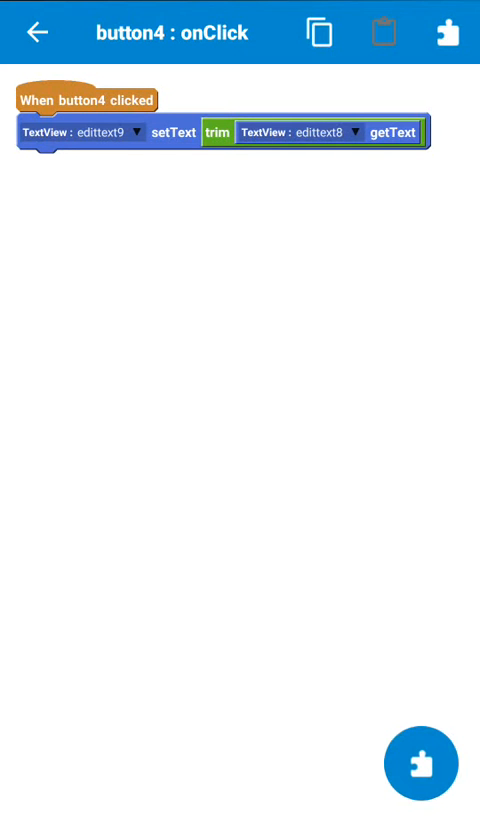
pyautogui.click(40, 32)
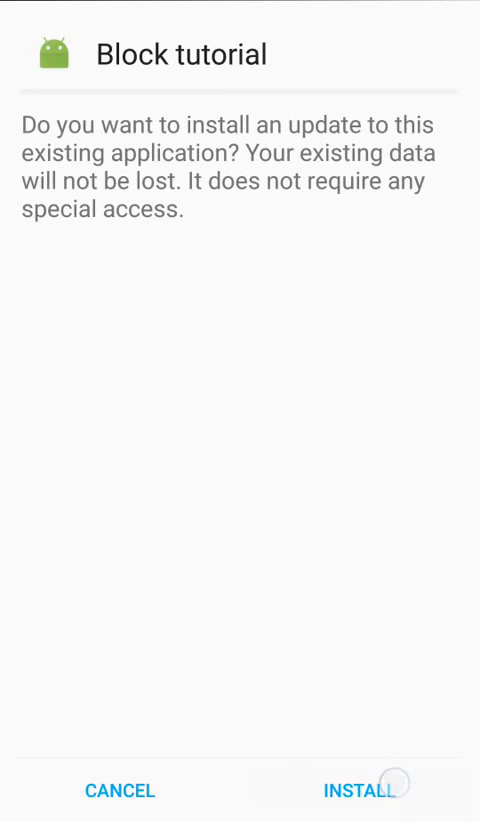
pyautogui.click(360, 790)
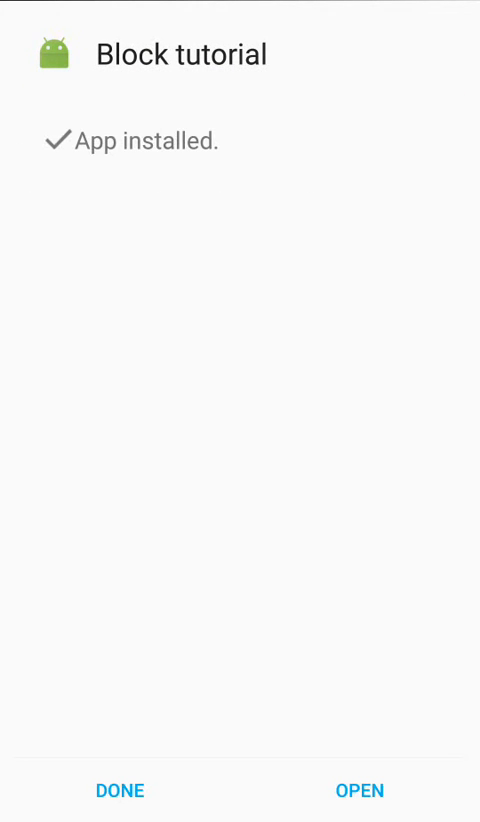
pyautogui.click(360, 790)
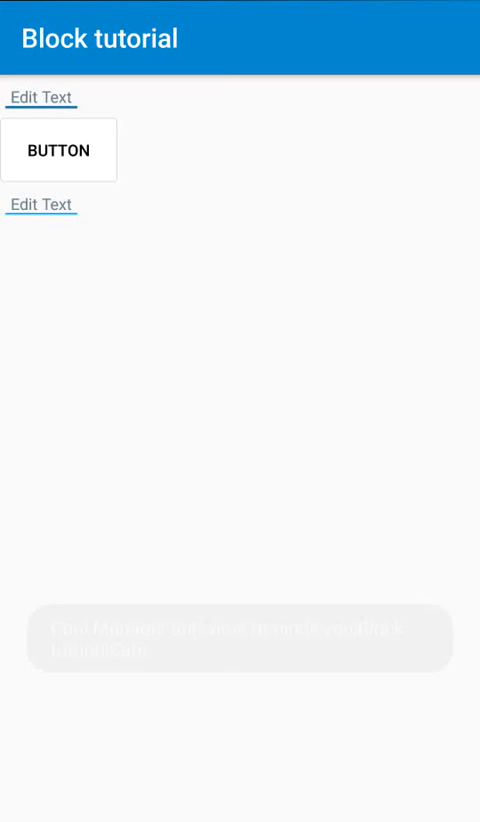
# Enter 'sedf ffgh' in the first field and copy it to the second with the button
pyautogui.click(40, 204)
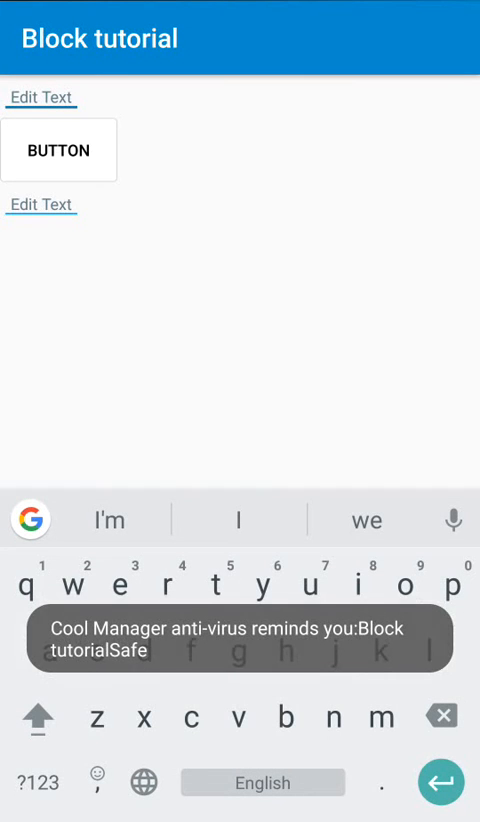
pyautogui.write('sedf')
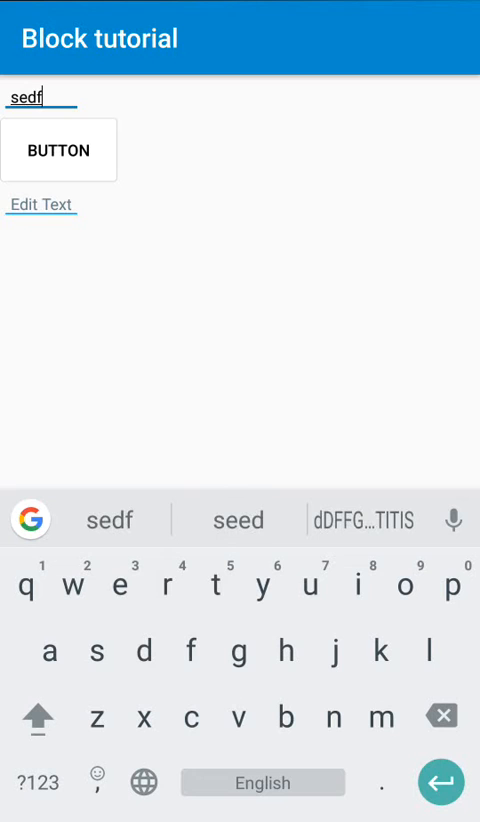
pyautogui.write('ffgh')
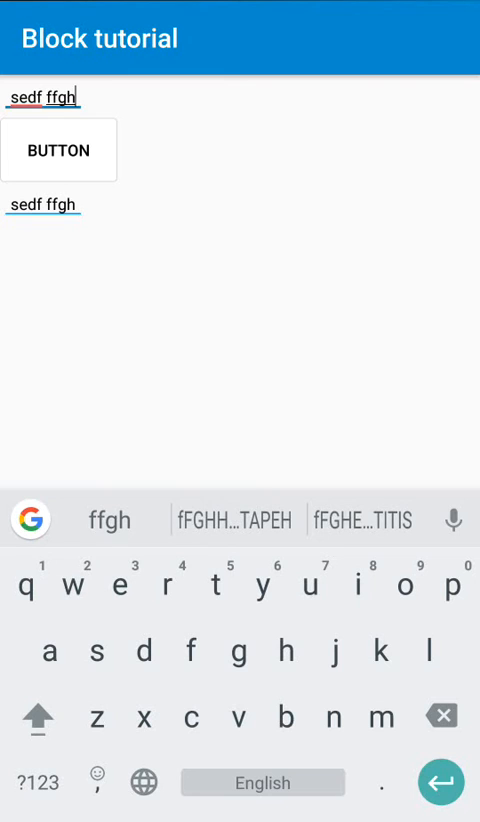
pyautogui.click(446, 714)
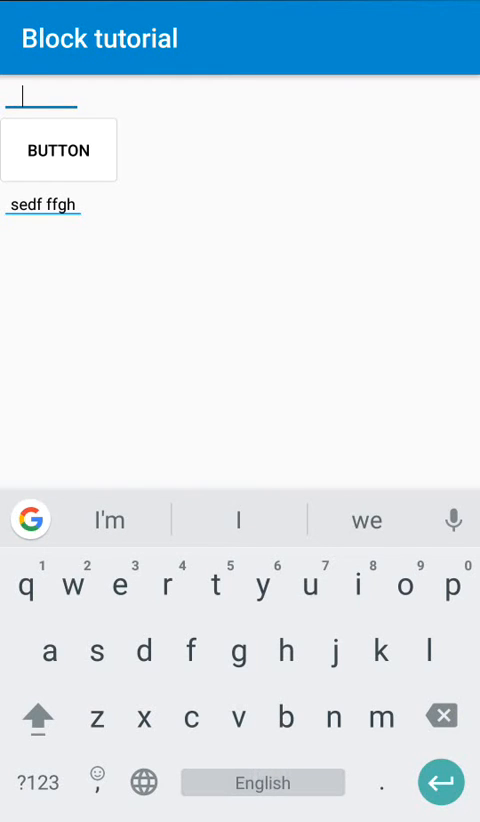
# Enter 'feargg' in the first field to test again
pyautogui.write('f')
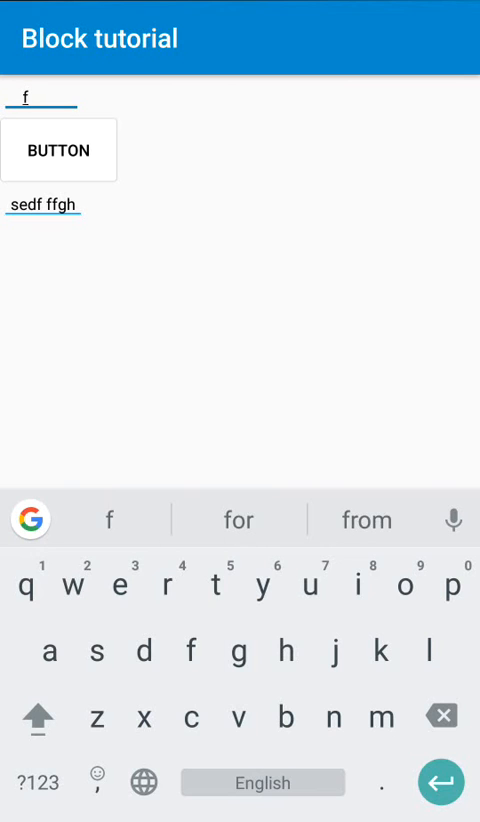
pyautogui.write('eargg')
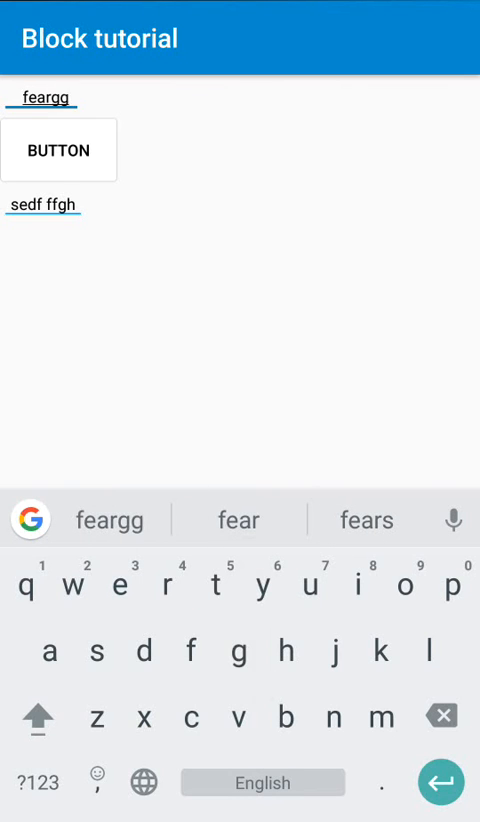